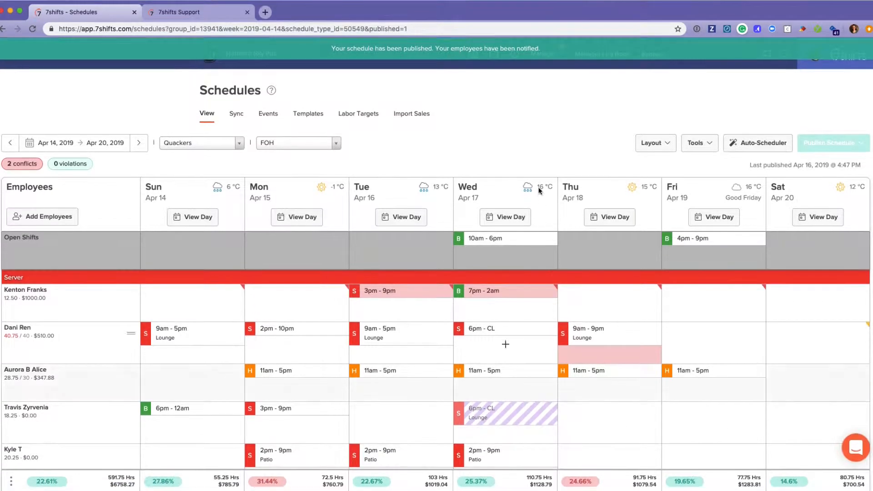
mouse_move(394, 474)
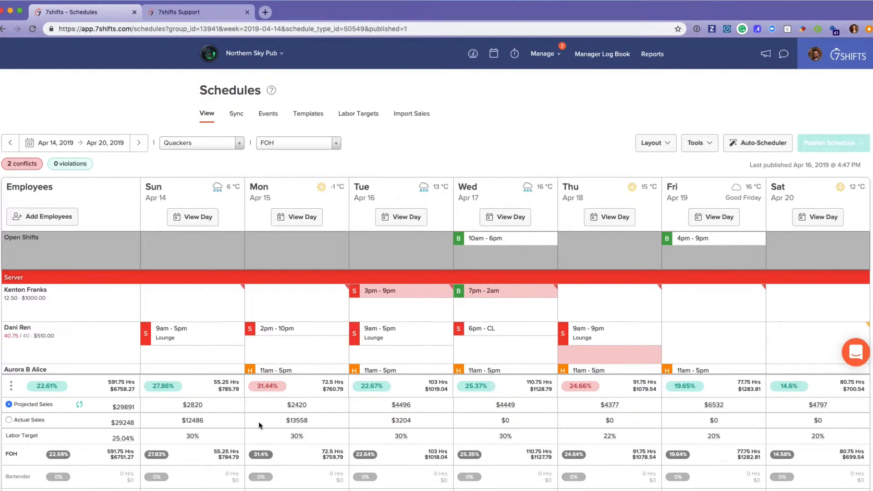
mouse_move(110, 411)
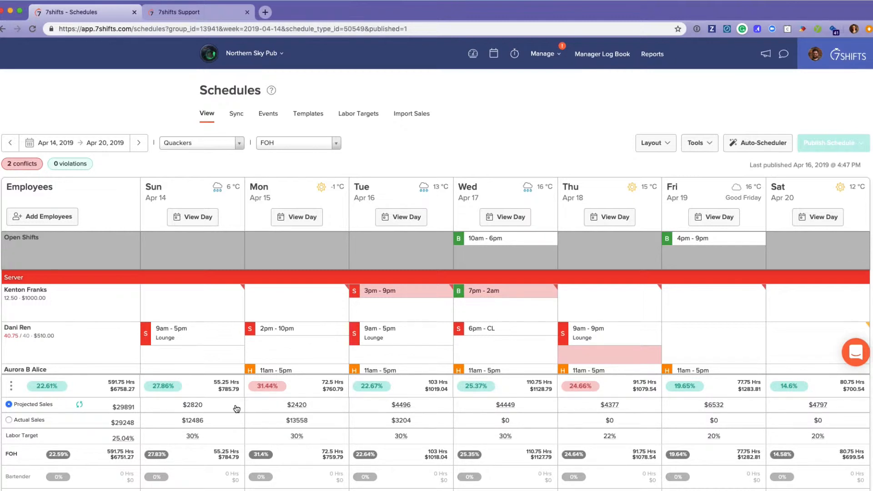
mouse_move(249, 416)
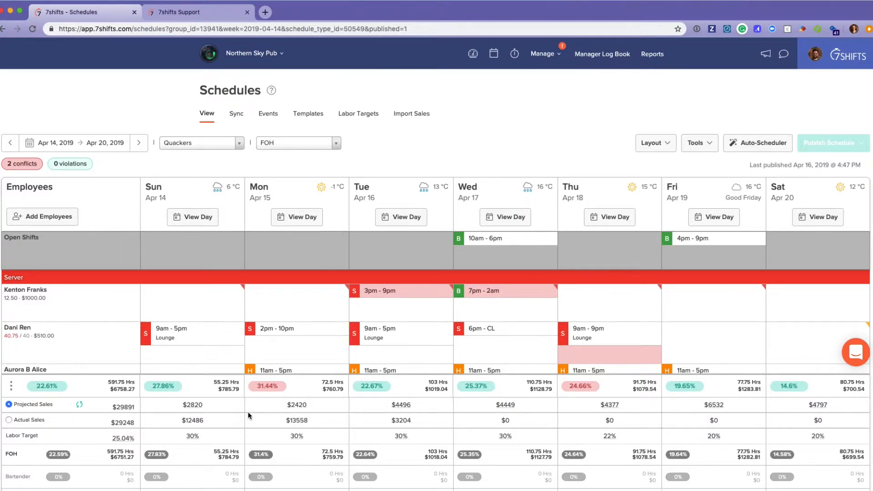
mouse_move(302, 423)
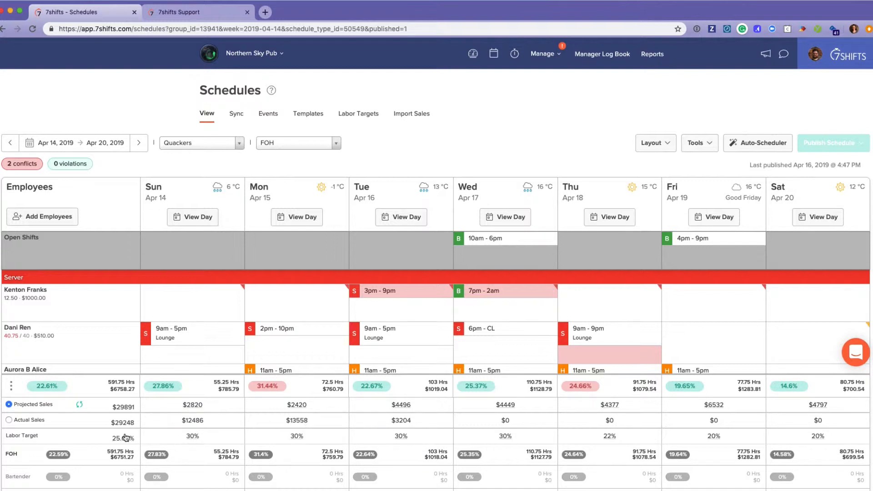
mouse_move(591, 429)
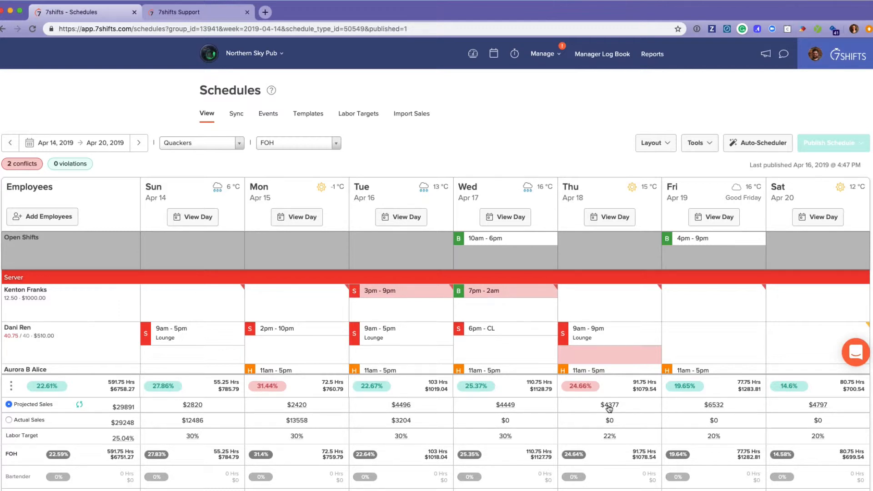
Raise Thursday's projected sales to $6500, dropping its labor to 16.61% and the week's to 21.11%.
left_click(609, 405)
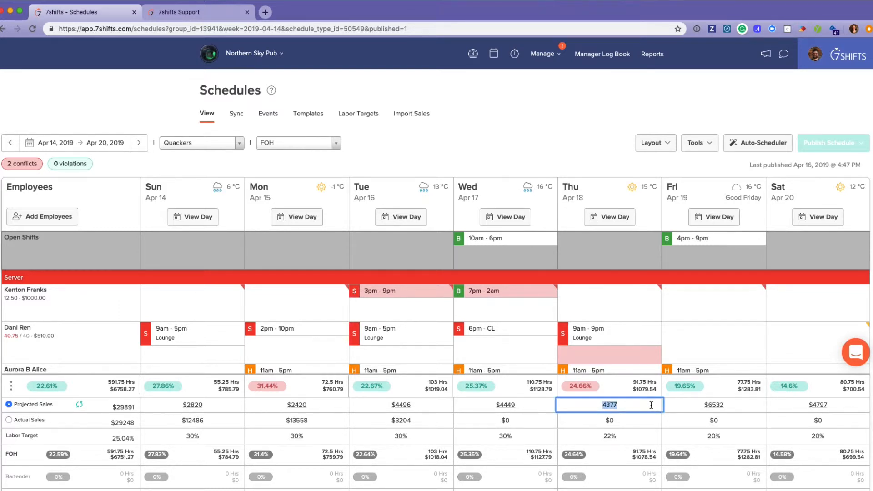
type("6500")
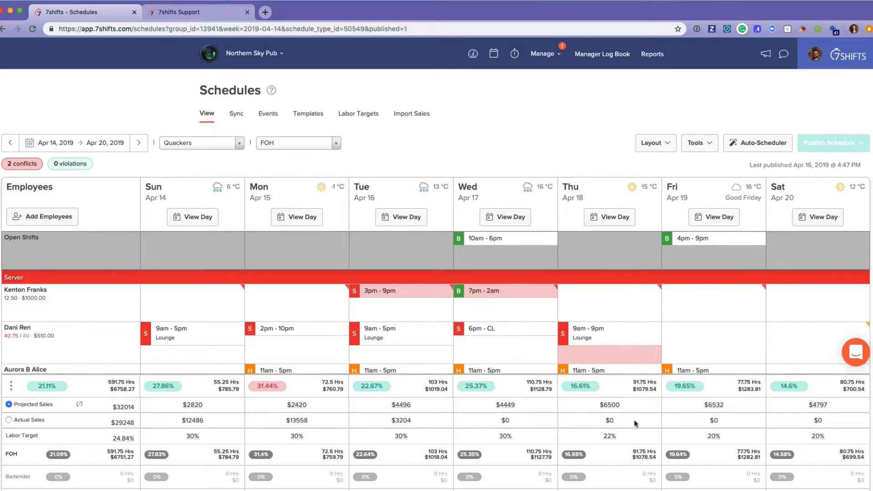
mouse_move(220, 450)
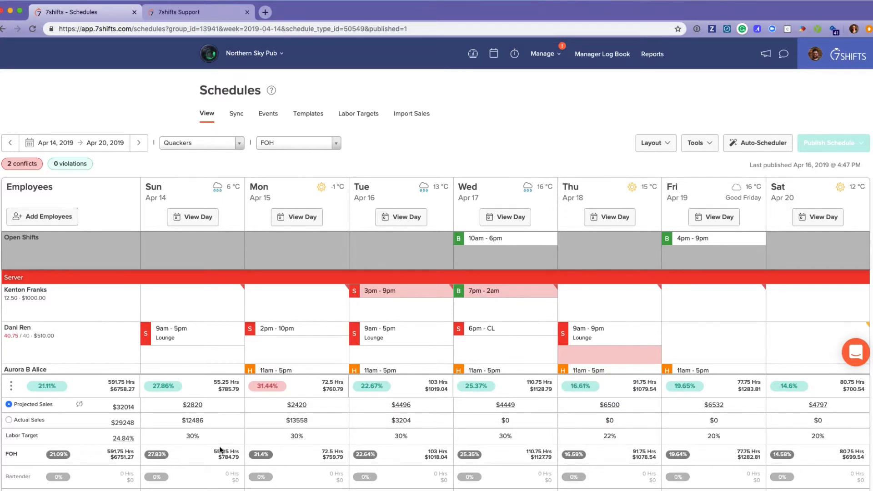
mouse_move(81, 405)
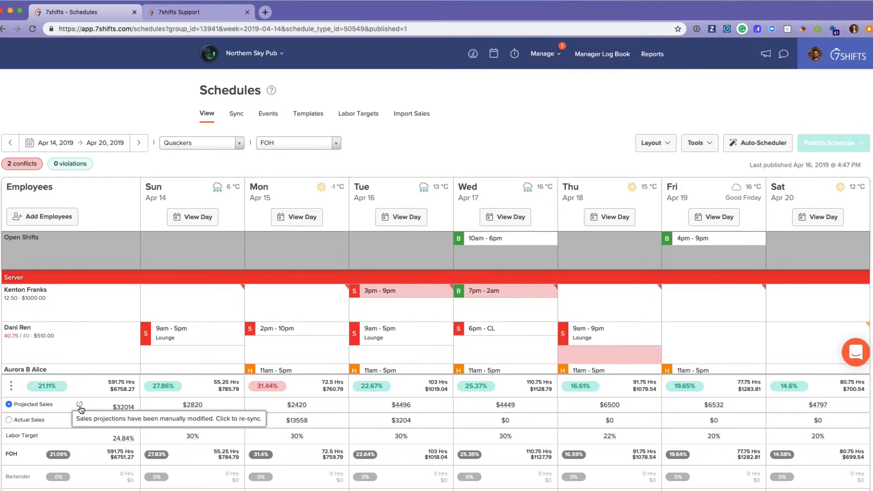
Re-sync sales projections, restoring Thursday to $4377 at 24.66% labor and the week to 22.61%.
left_click(80, 406)
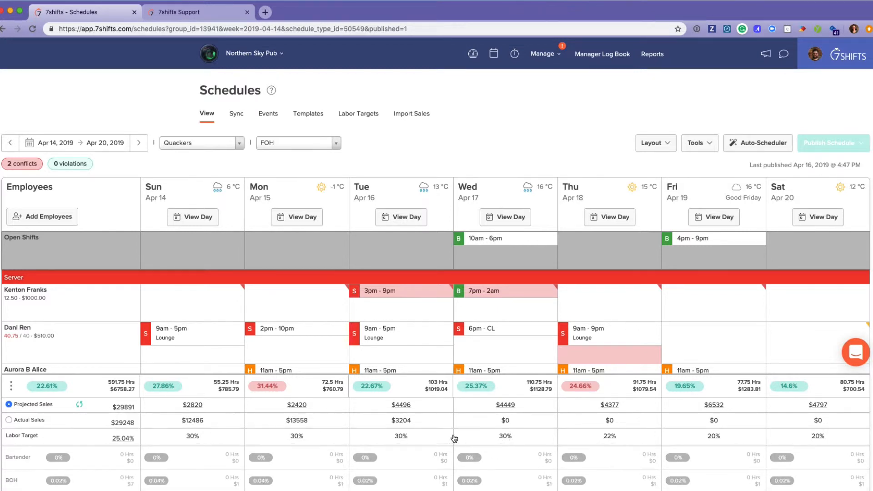
mouse_move(557, 446)
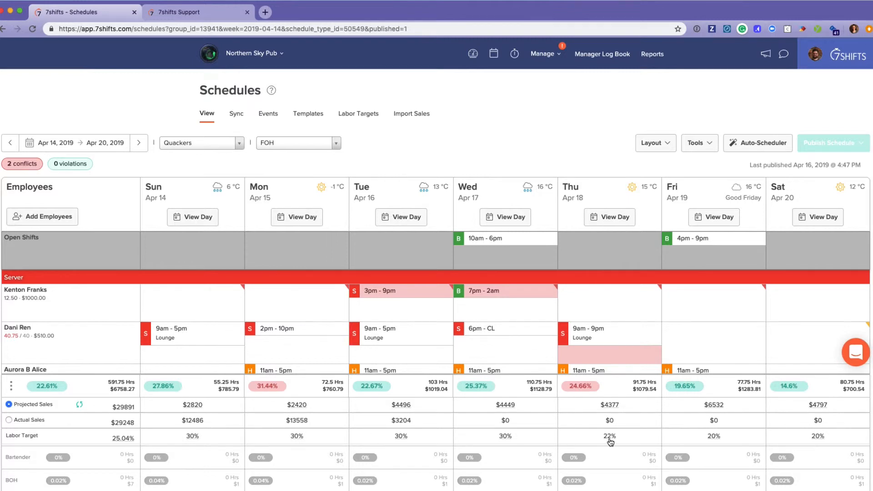
mouse_move(530, 391)
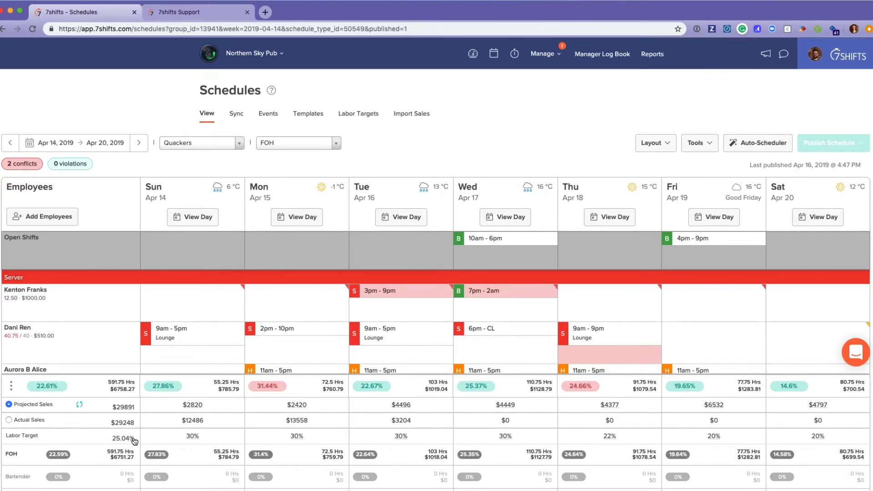
mouse_move(128, 447)
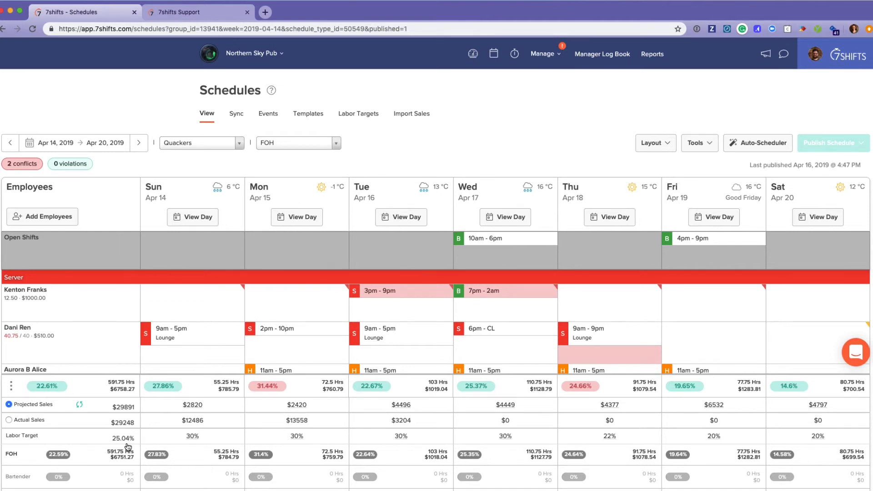
scroll("down", 3)
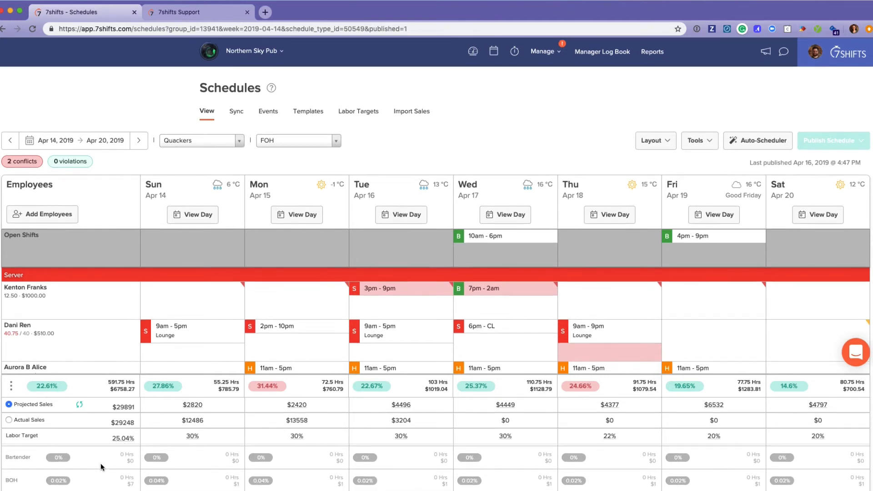